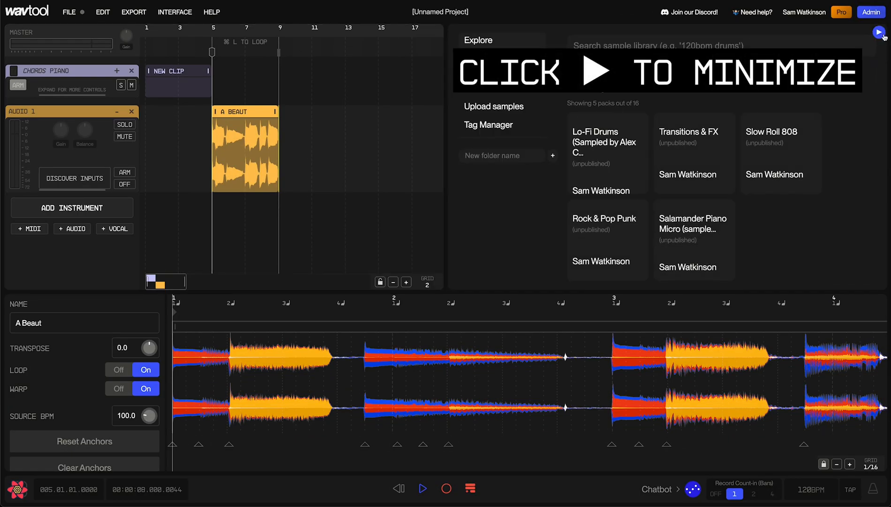
- Collapse the Sample Library panel so the arrangement fills the upper area
{"action": "left_click", "coordinate": [879, 33]}
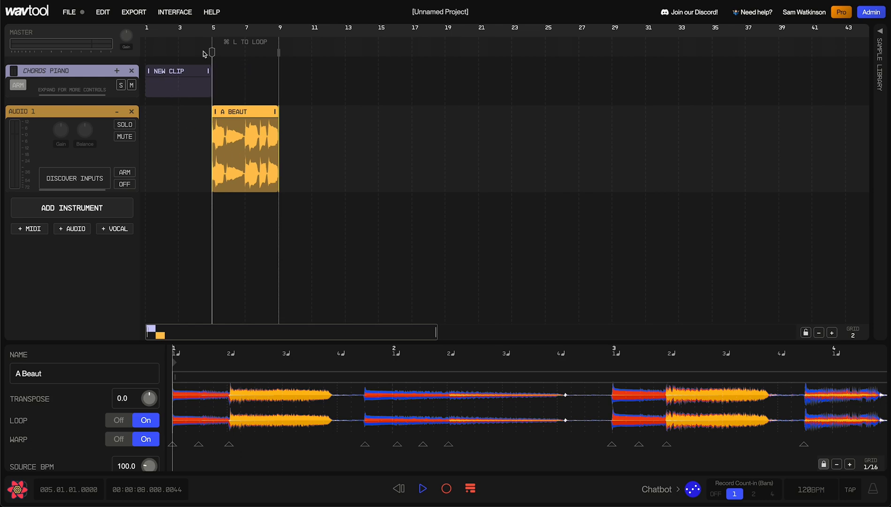
{"action": "mouse_move", "coordinate": [136, 66]}
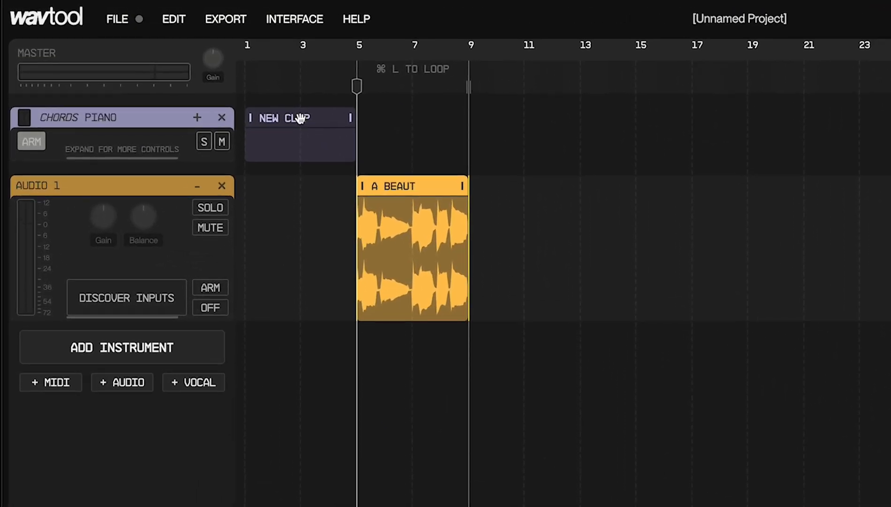
- Open the Chords Piano track's New Clip in the chord composer
{"action": "left_click", "coordinate": [411, 251]}
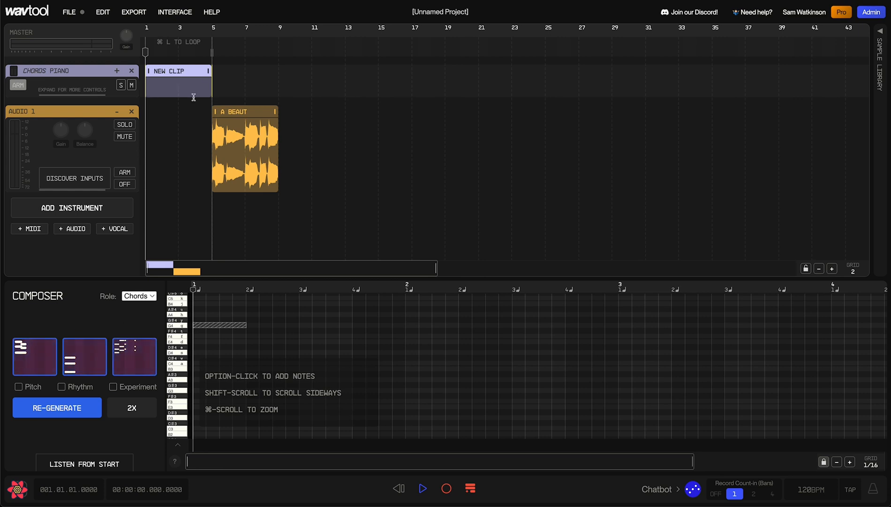
- Generate chord notes into the empty Chords Piano clip
{"action": "left_click", "coordinate": [57, 407]}
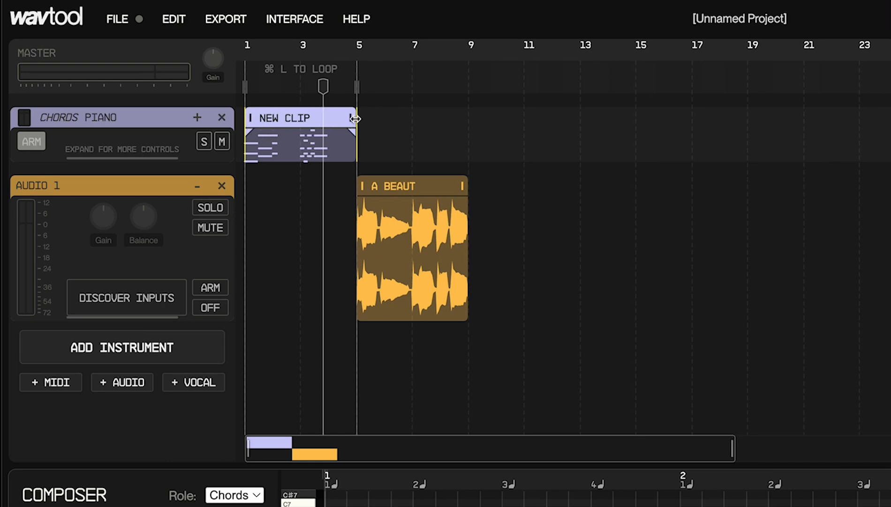
{"action": "left_click_drag", "start_coordinate": [357, 117], "coordinate": [412, 117]}
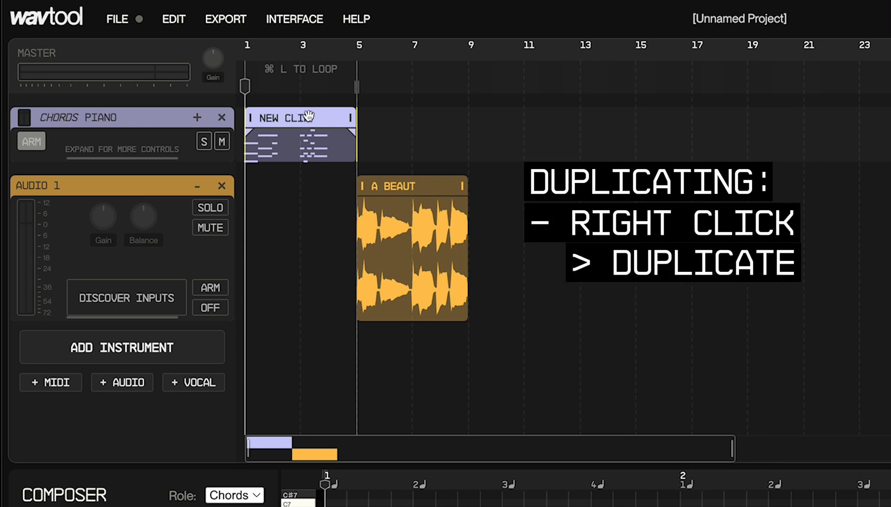
- Duplicate the chords clip twice so copies follow back to back on the track
{"action": "right_click", "coordinate": [290, 118]}
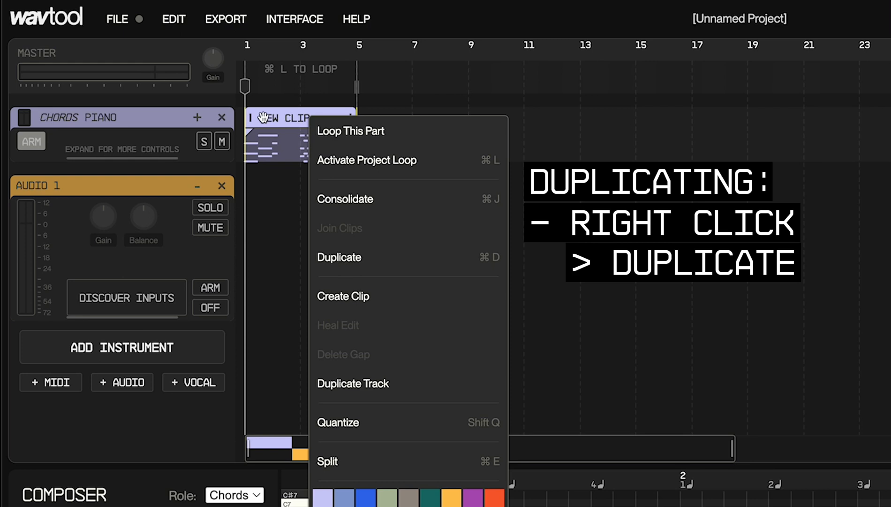
{"action": "left_click", "coordinate": [339, 257]}
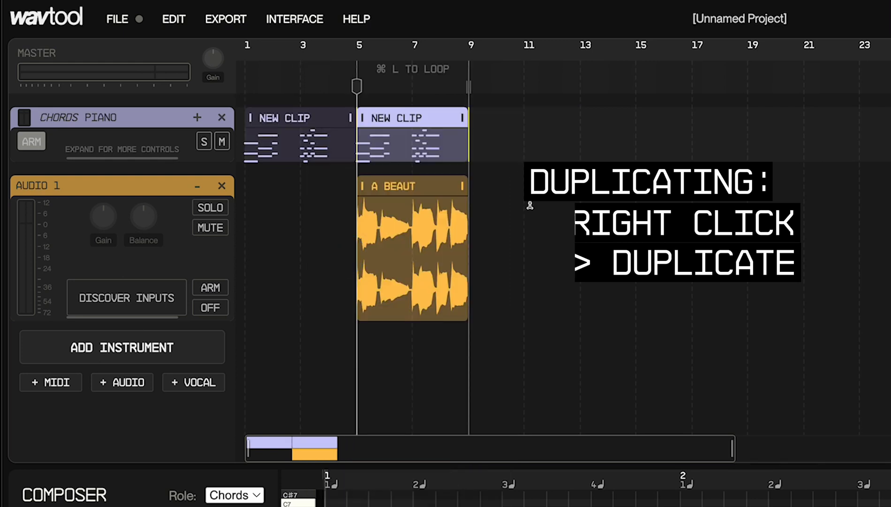
{"action": "key", "text": "cmd+d"}
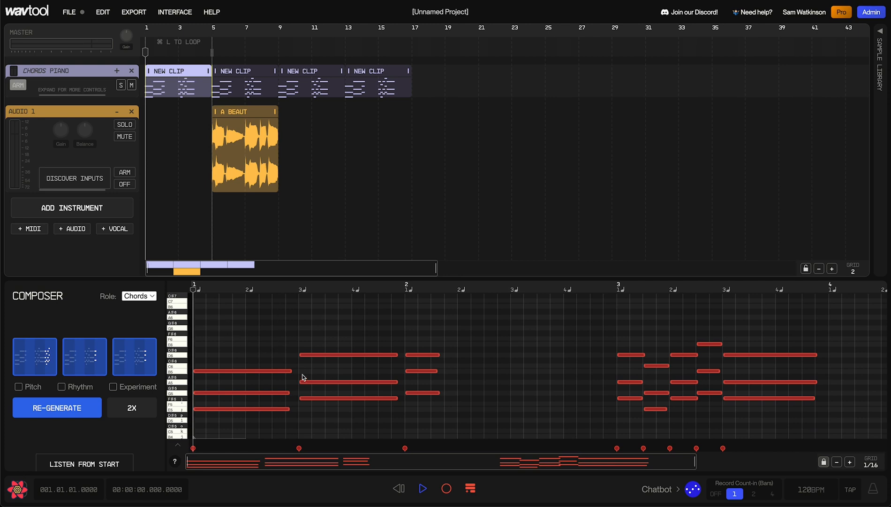
{"action": "mouse_move", "coordinate": [461, 315]}
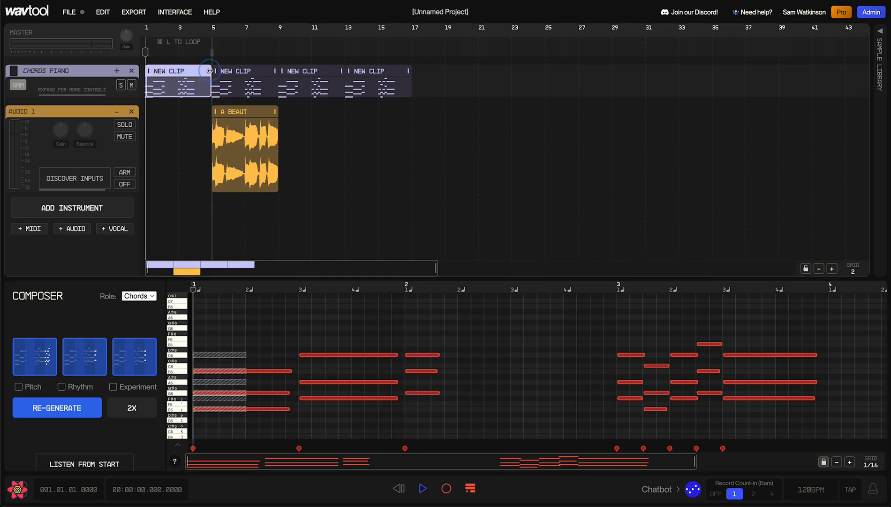
- Drag-select the four chord clips together for consolidation
{"action": "left_click_drag", "start_coordinate": [210, 70], "coordinate": [392, 70]}
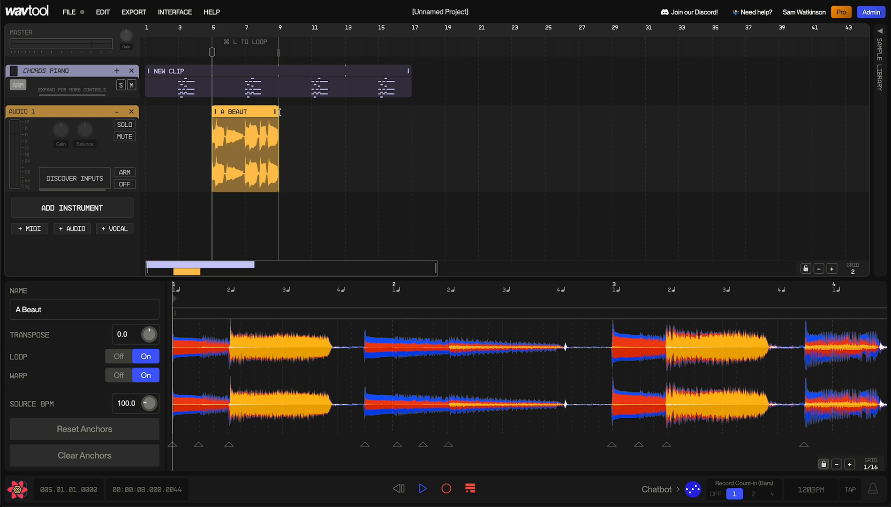
- Extend the A Beaut clip's right edge so it loops out to bar 27
{"action": "left_click_drag", "start_coordinate": [279, 112], "coordinate": [446, 106]}
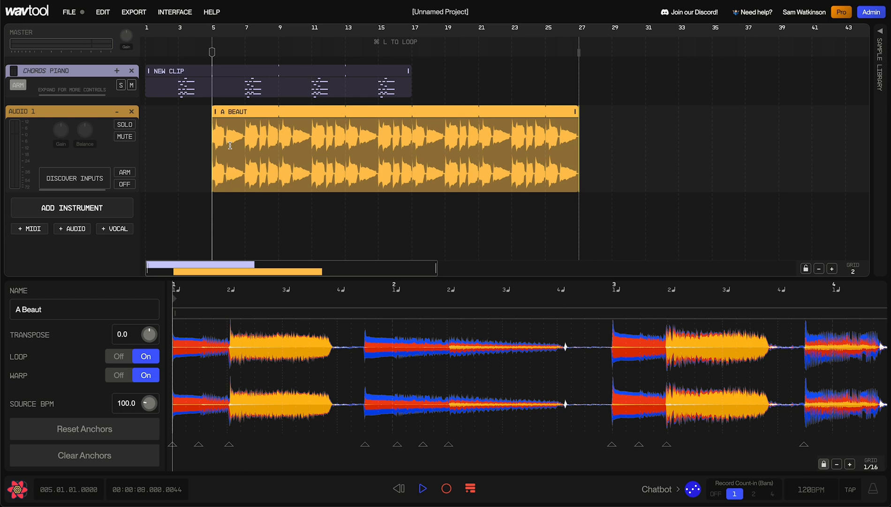
{"action": "mouse_move", "coordinate": [232, 443]}
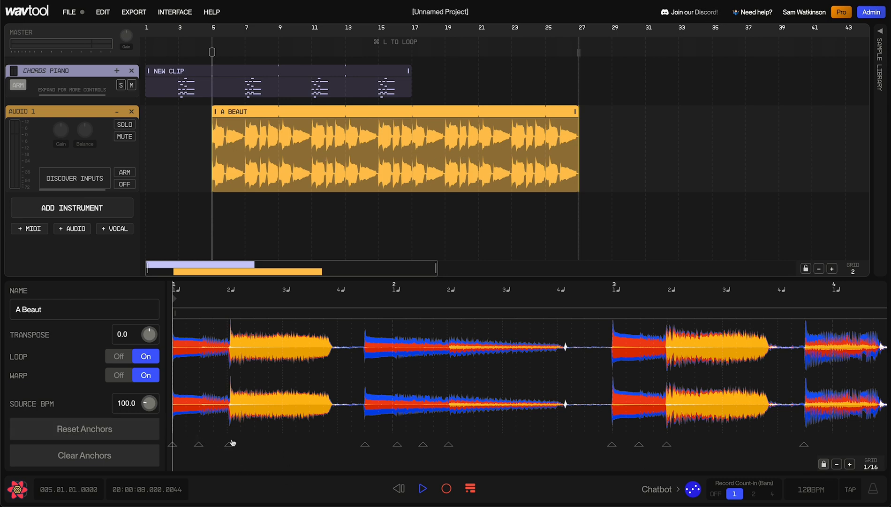
{"action": "mouse_move", "coordinate": [676, 424]}
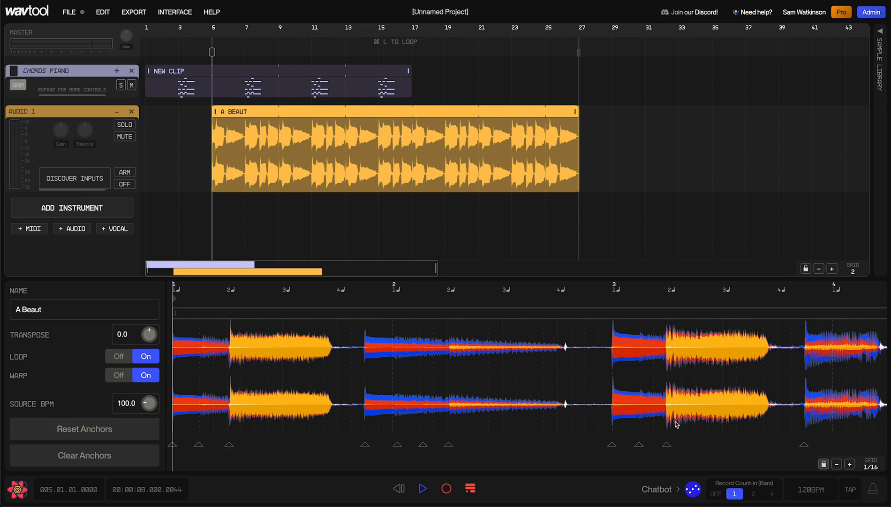
{"action": "mouse_move", "coordinate": [235, 438]}
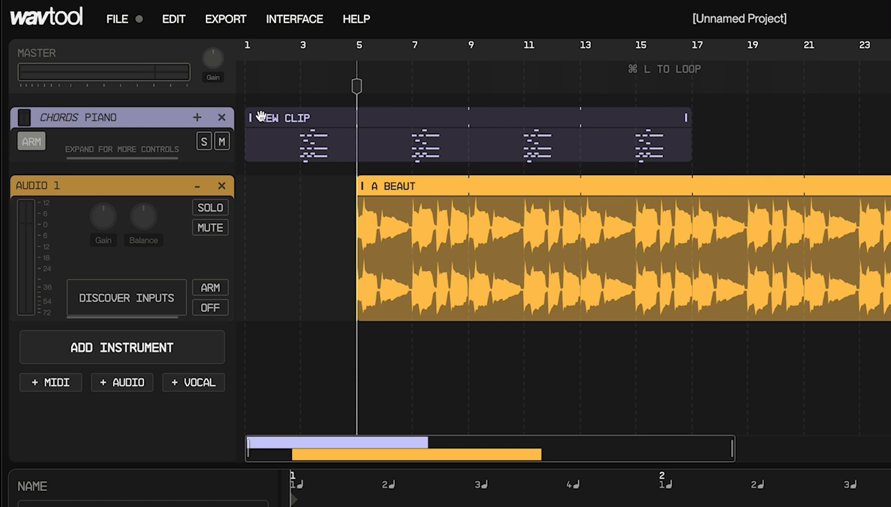
{"action": "mouse_move", "coordinate": [463, 118]}
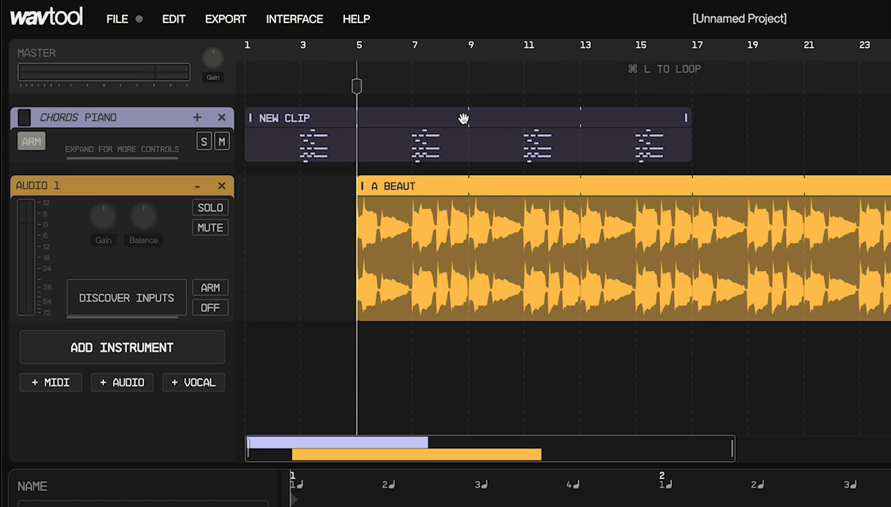
{"action": "left_click", "coordinate": [464, 117]}
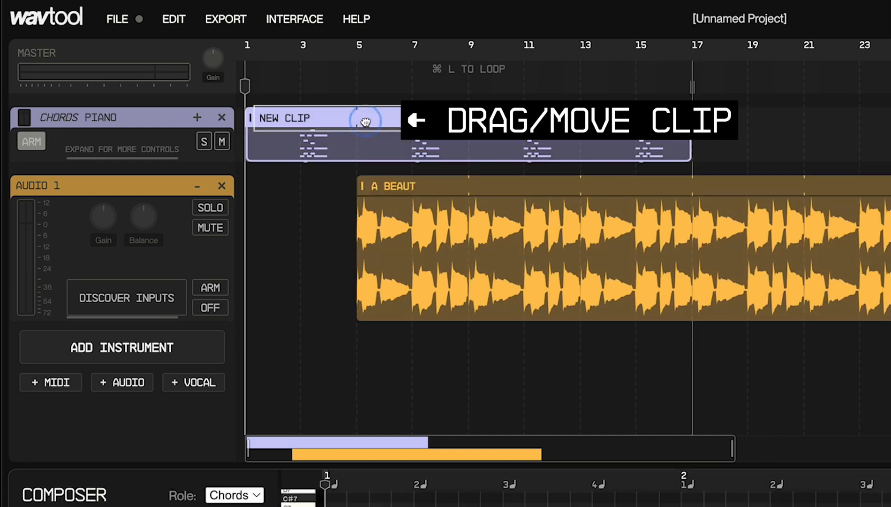
{"action": "left_click_drag", "start_coordinate": [364, 119], "coordinate": [591, 120]}
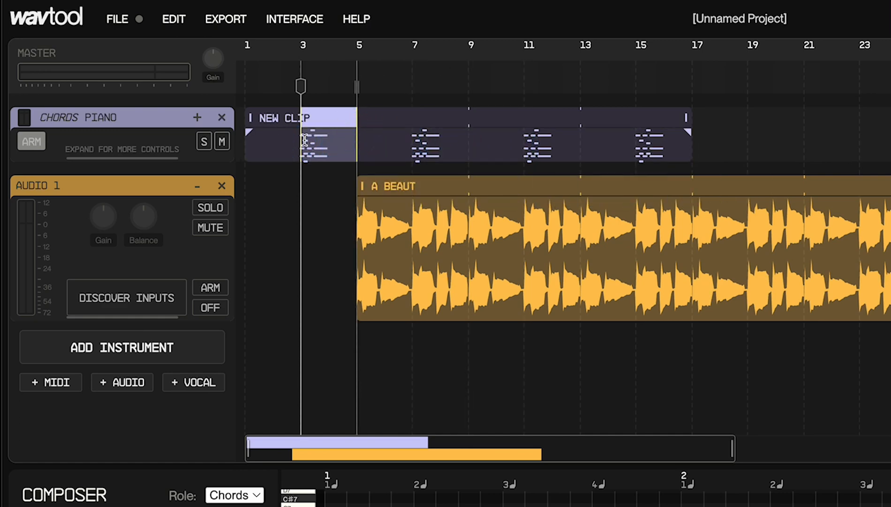
{"action": "left_click", "coordinate": [257, 138]}
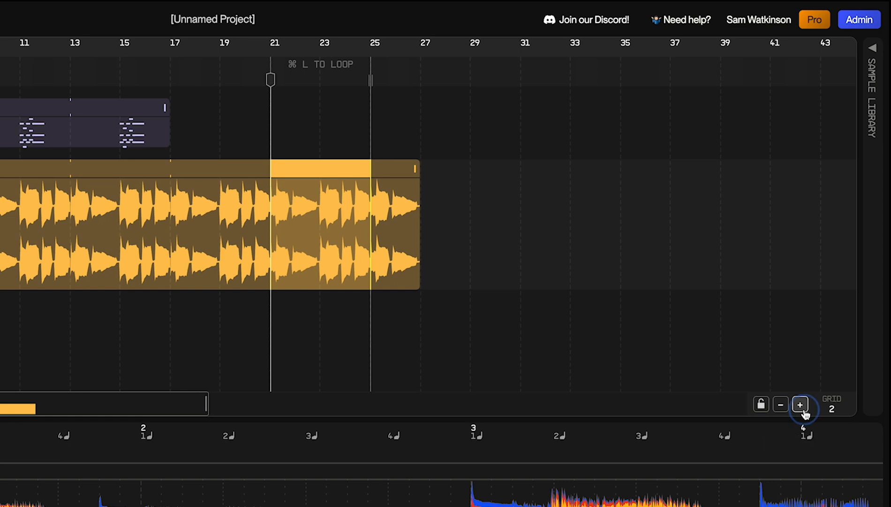
{"action": "left_click", "coordinate": [800, 405]}
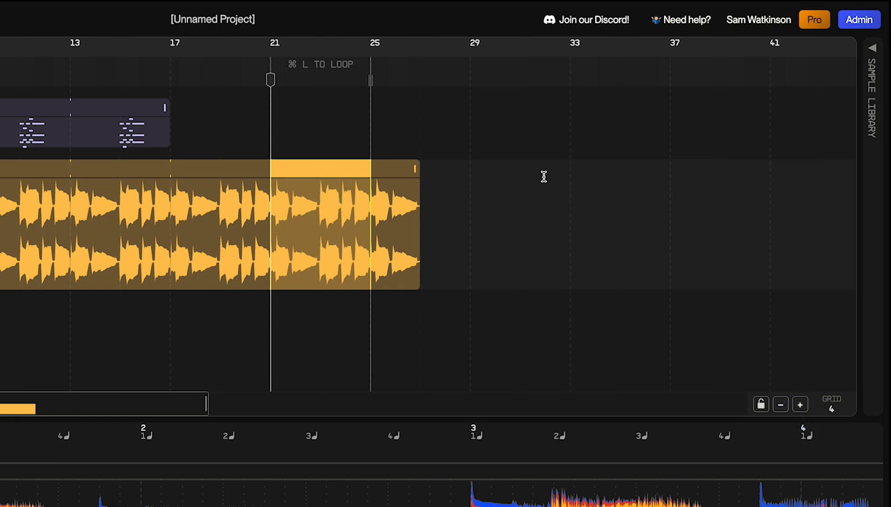
{"action": "left_click", "coordinate": [779, 403]}
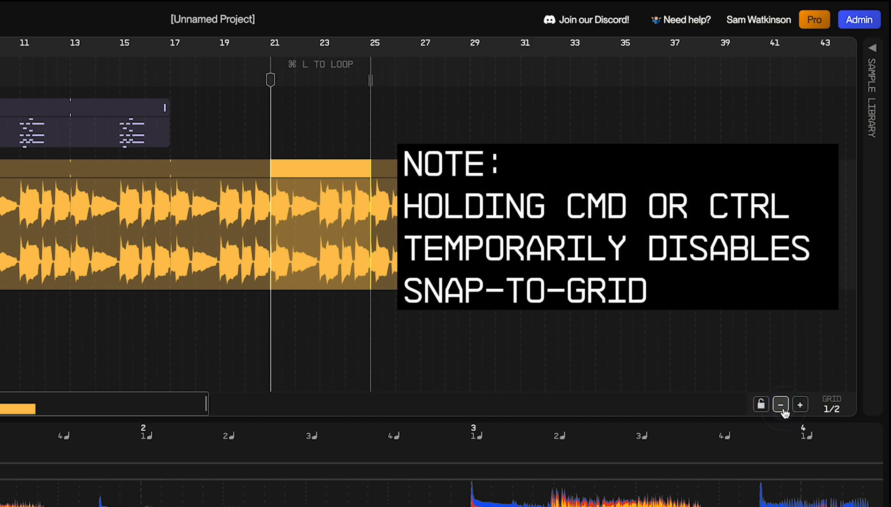
{"action": "left_click", "coordinate": [779, 403]}
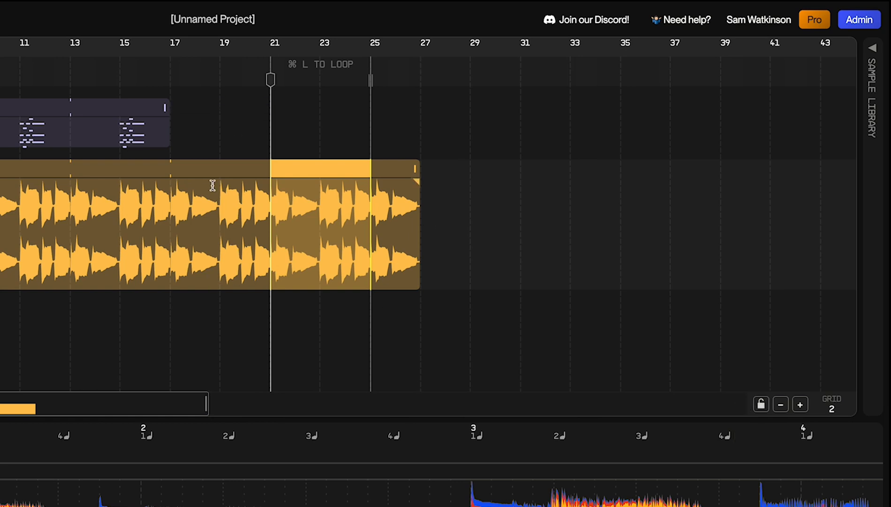
{"action": "mouse_move", "coordinate": [438, 248]}
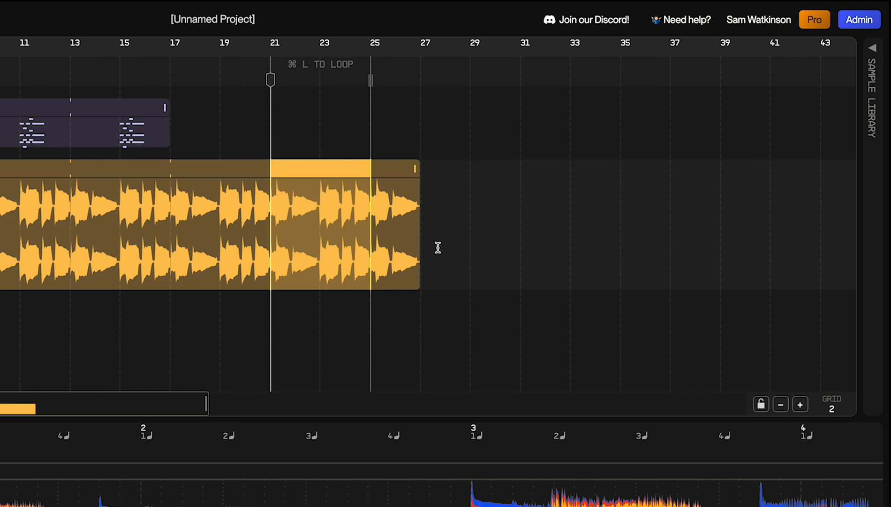
{"action": "mouse_move", "coordinate": [310, 256]}
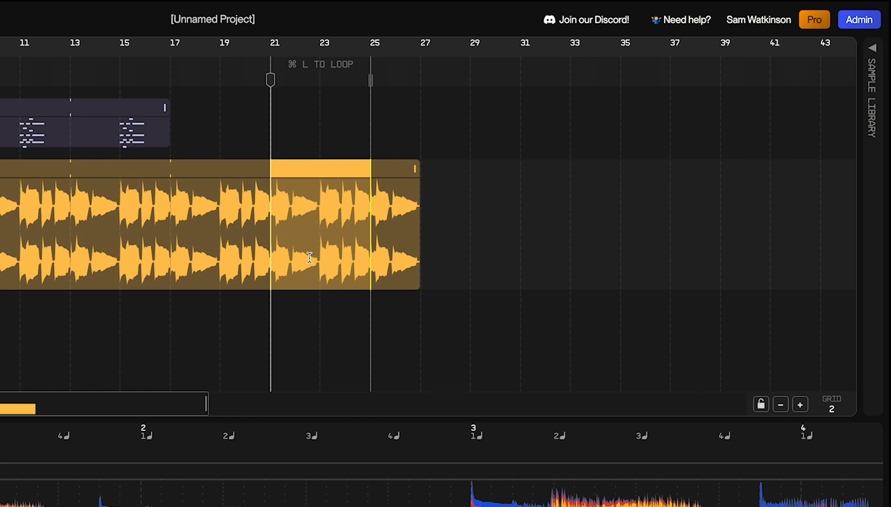
{"action": "mouse_move", "coordinate": [264, 175]}
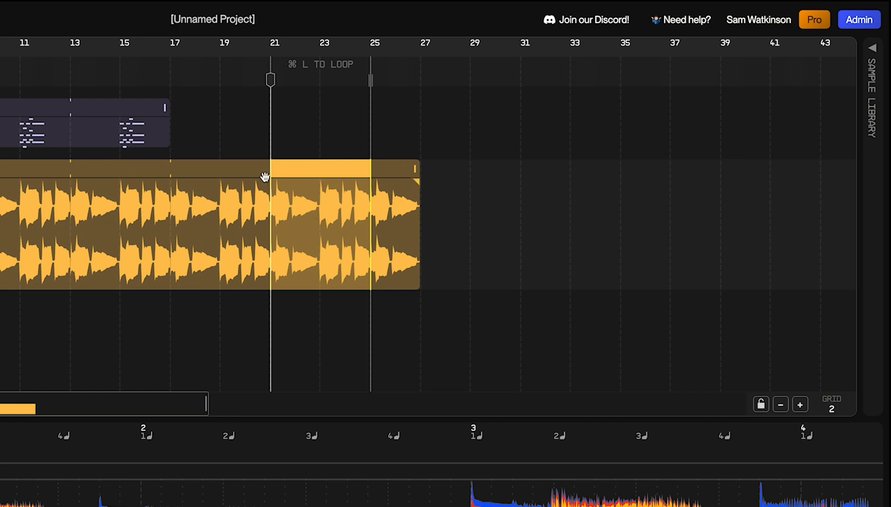
{"action": "mouse_move", "coordinate": [85, 248]}
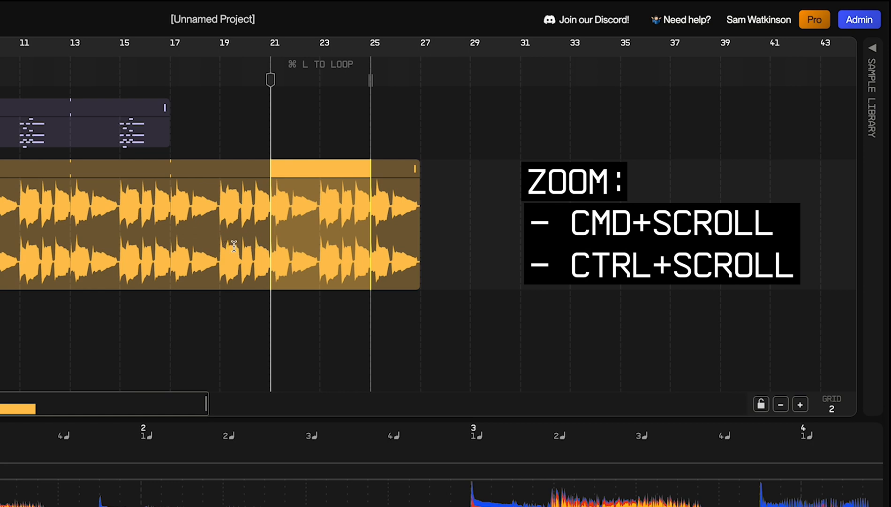
- Zoom the timeline in until roughly bars 15 to 25 fill the arrangement
{"action": "scroll", "scroll_direction": "down", "scroll_amount": 3}
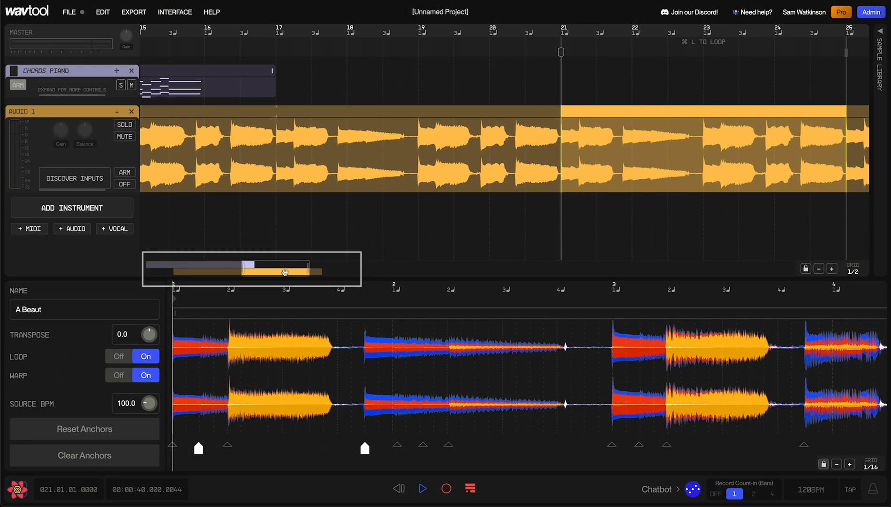
- Use the minimap to zoom out and pan the arrangement to bars 2 through 21
{"action": "left_click_drag", "start_coordinate": [284, 272], "coordinate": [174, 267]}
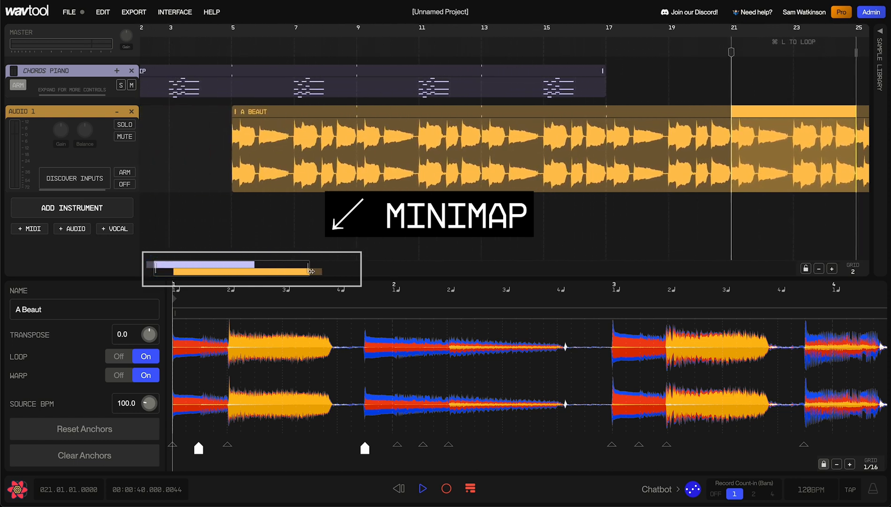
{"action": "left_click_drag", "start_coordinate": [312, 271], "coordinate": [294, 270]}
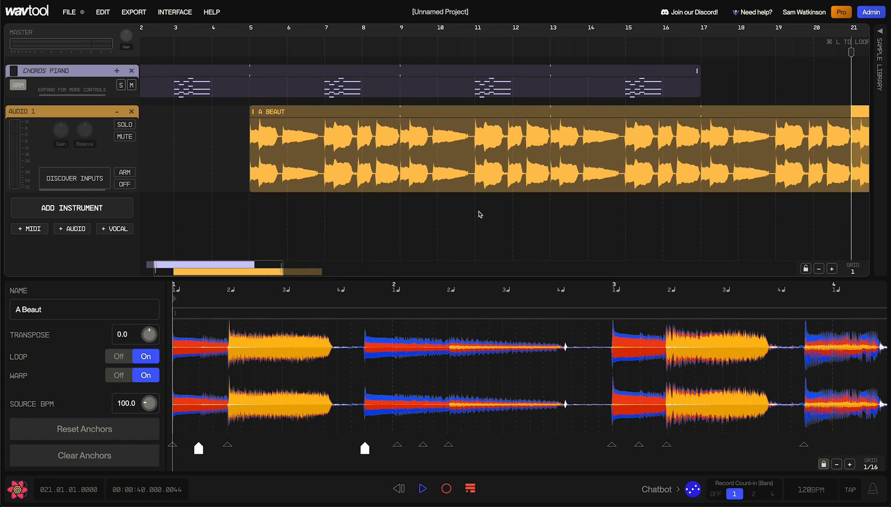
{"action": "mouse_move", "coordinate": [442, 158]}
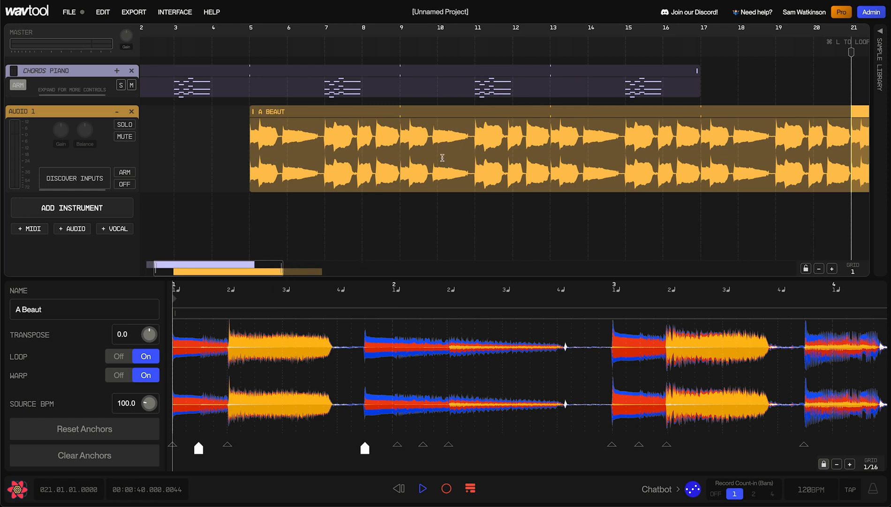
{"action": "mouse_move", "coordinate": [467, 112]}
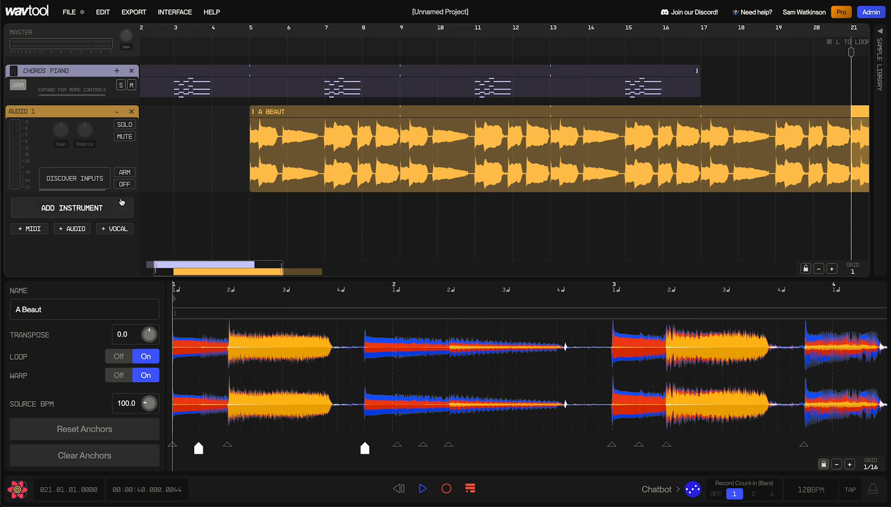
- Add a new instrument track using the Bass Guitar preset
{"action": "left_click", "coordinate": [71, 207]}
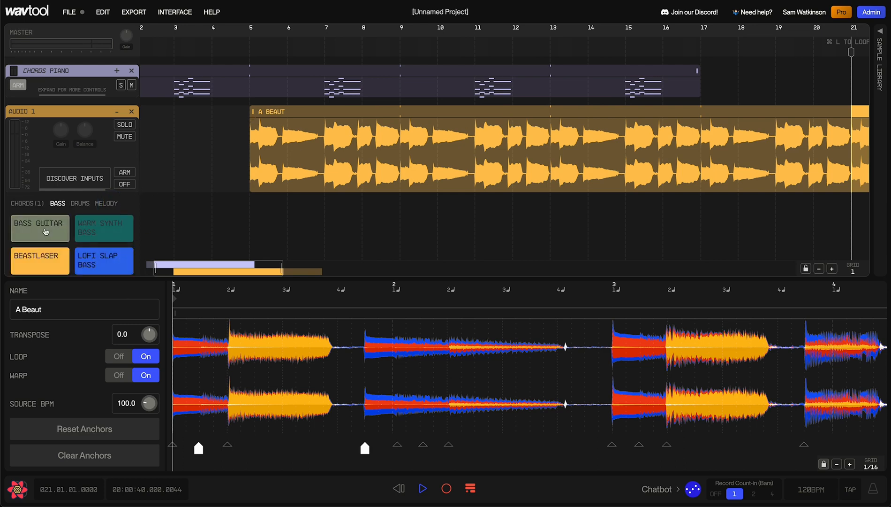
{"action": "left_click", "coordinate": [40, 228]}
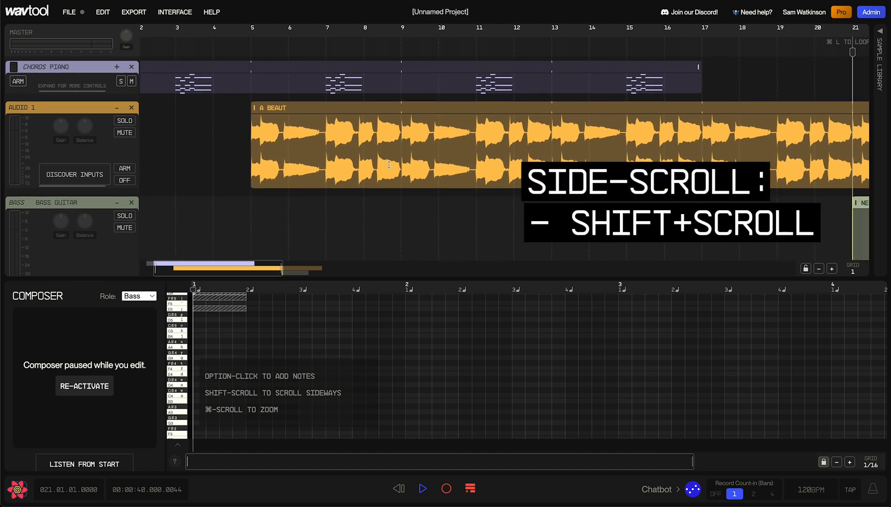
{"action": "scroll", "scroll_direction": "right", "scroll_amount": 3}
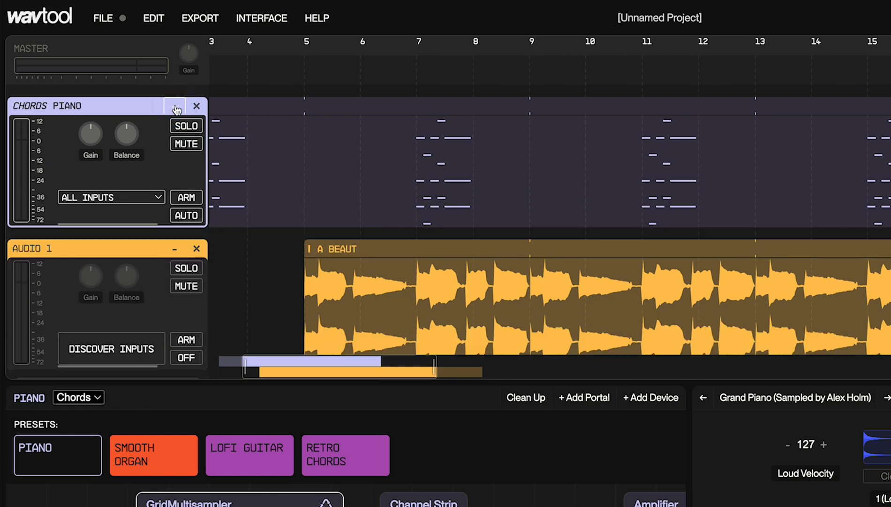
- Toggle the Chords Piano track header between compact and expanded height twice
{"action": "left_click", "coordinate": [176, 108]}
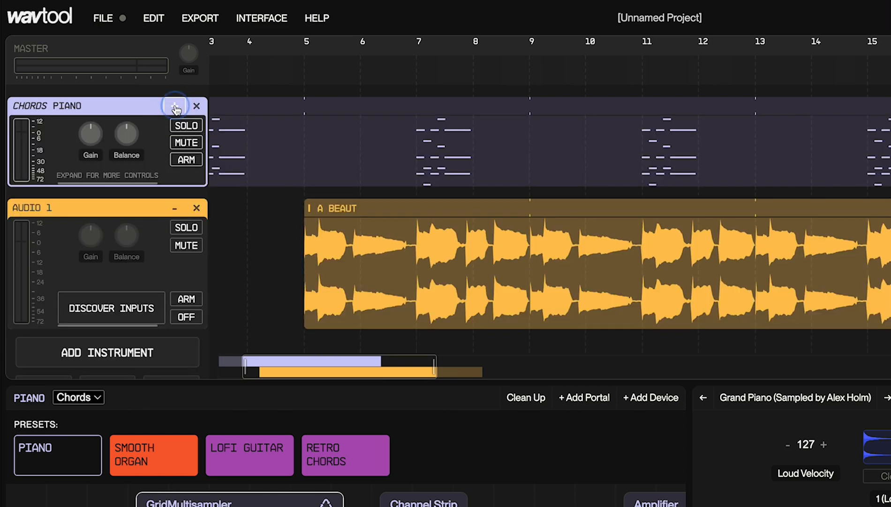
{"action": "left_click", "coordinate": [175, 106]}
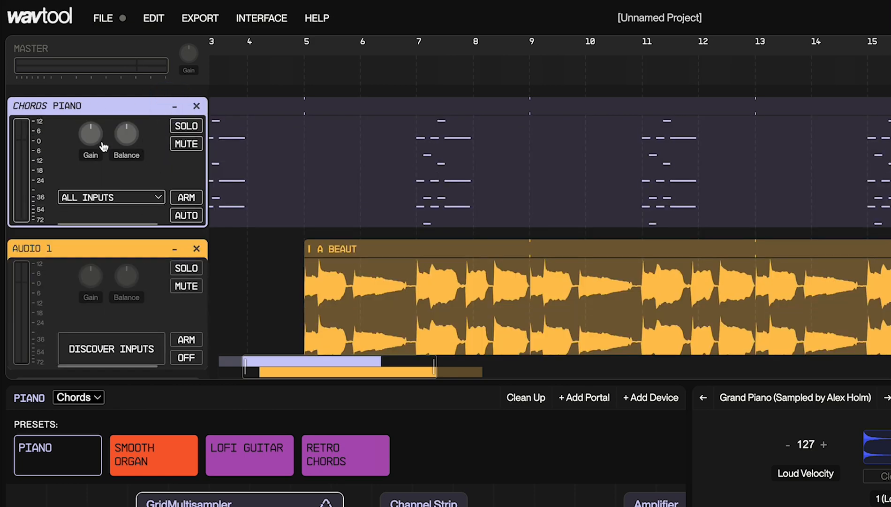
{"action": "mouse_move", "coordinate": [270, 261]}
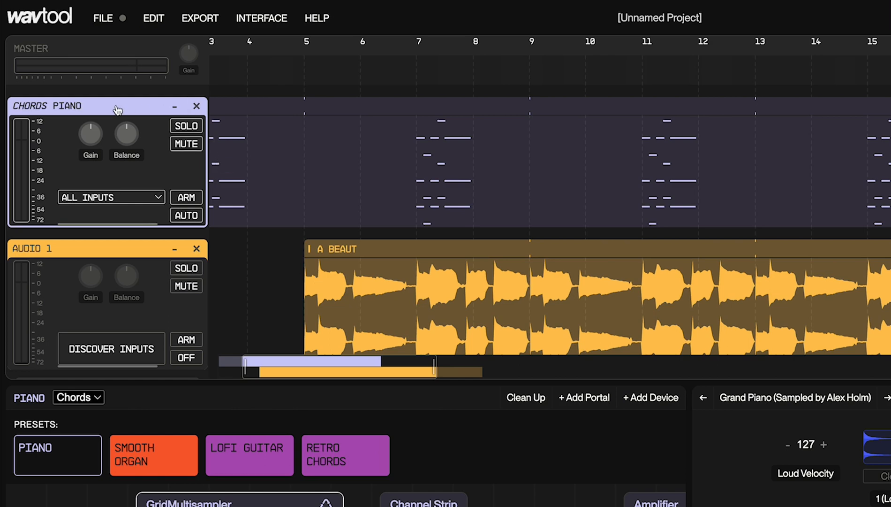
{"action": "mouse_move", "coordinate": [104, 227]}
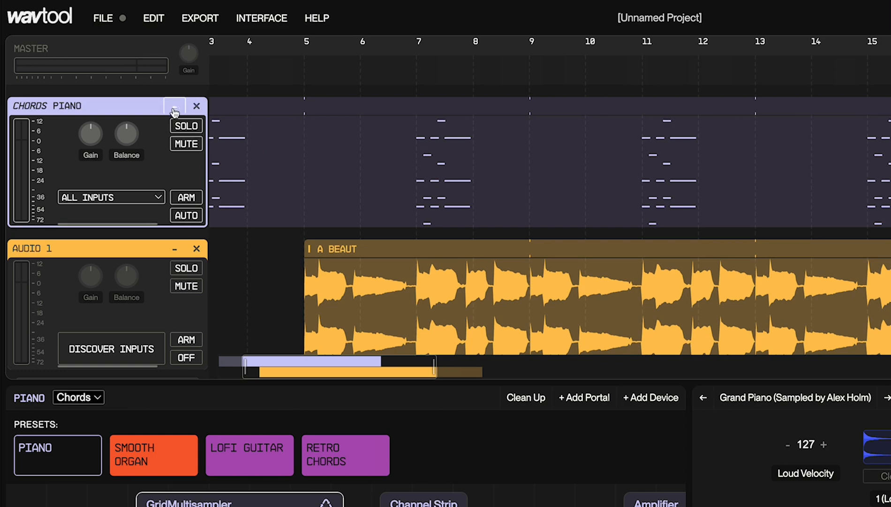
{"action": "left_click", "coordinate": [174, 106]}
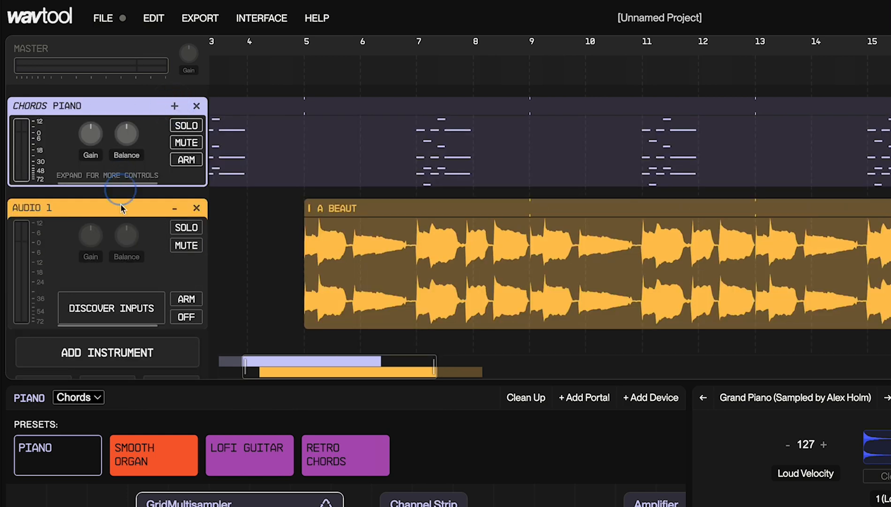
{"action": "left_click", "coordinate": [106, 176]}
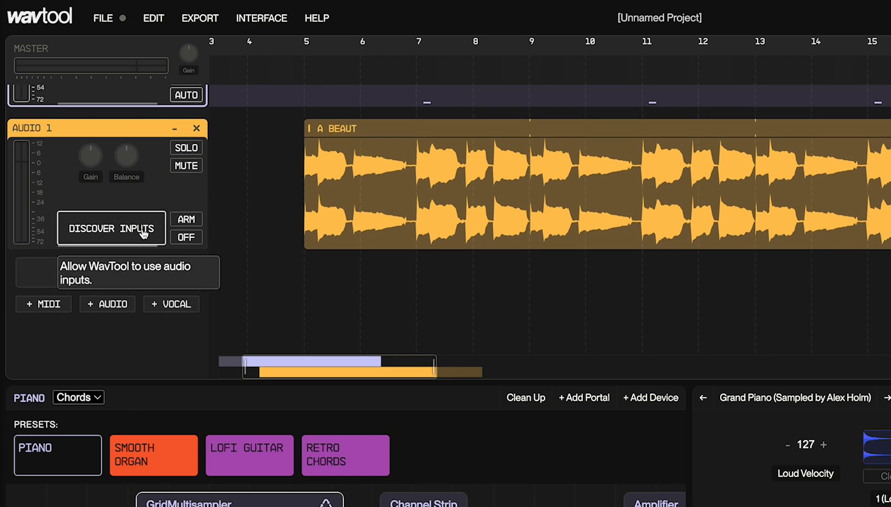
- Discover inputs on Audio 1, review the device list, and keep MacBook Pro Microphone as input
{"action": "left_click", "coordinate": [112, 228]}
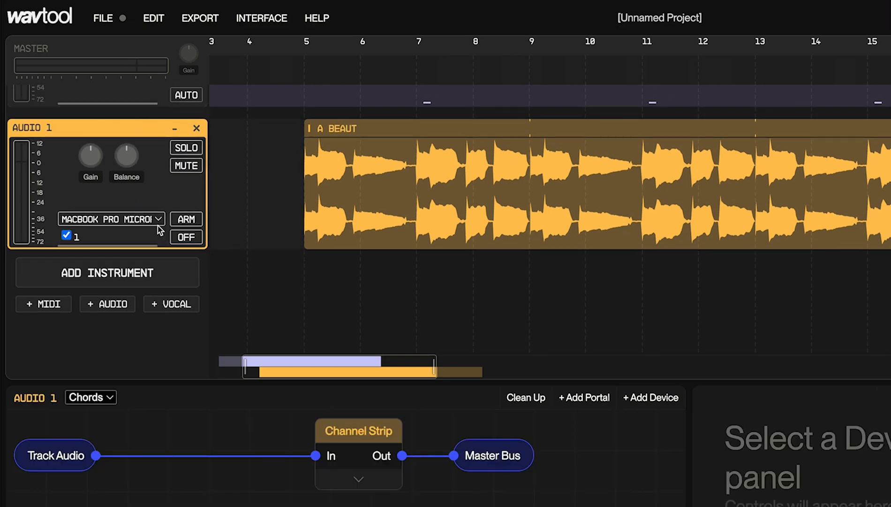
{"action": "left_click", "coordinate": [110, 218]}
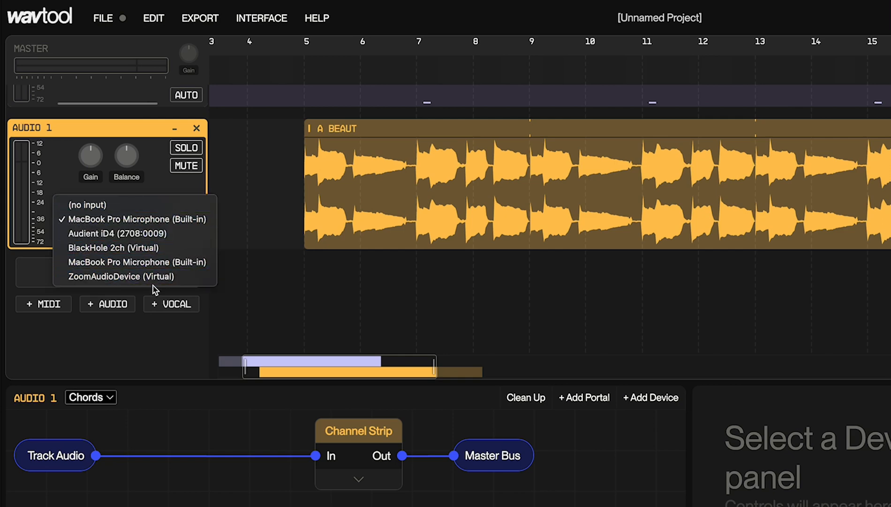
{"action": "mouse_move", "coordinate": [135, 248]}
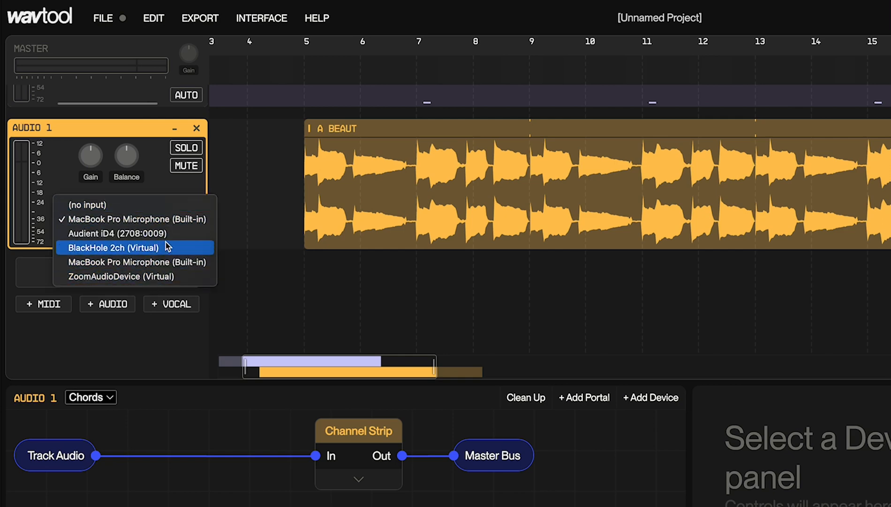
{"action": "mouse_move", "coordinate": [136, 233]}
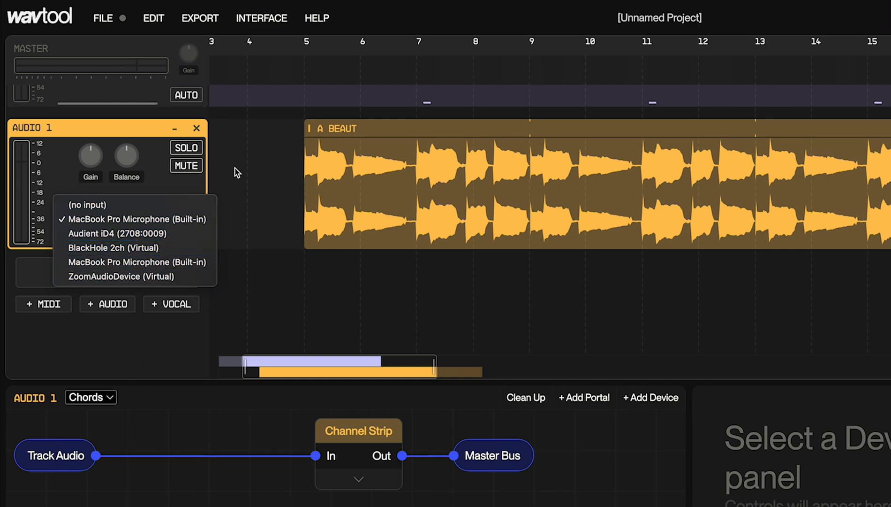
{"action": "left_click", "coordinate": [136, 218]}
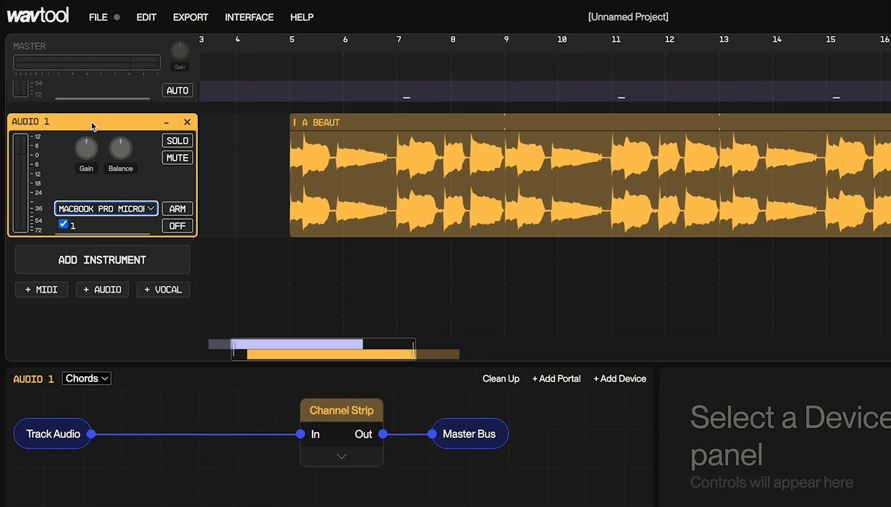